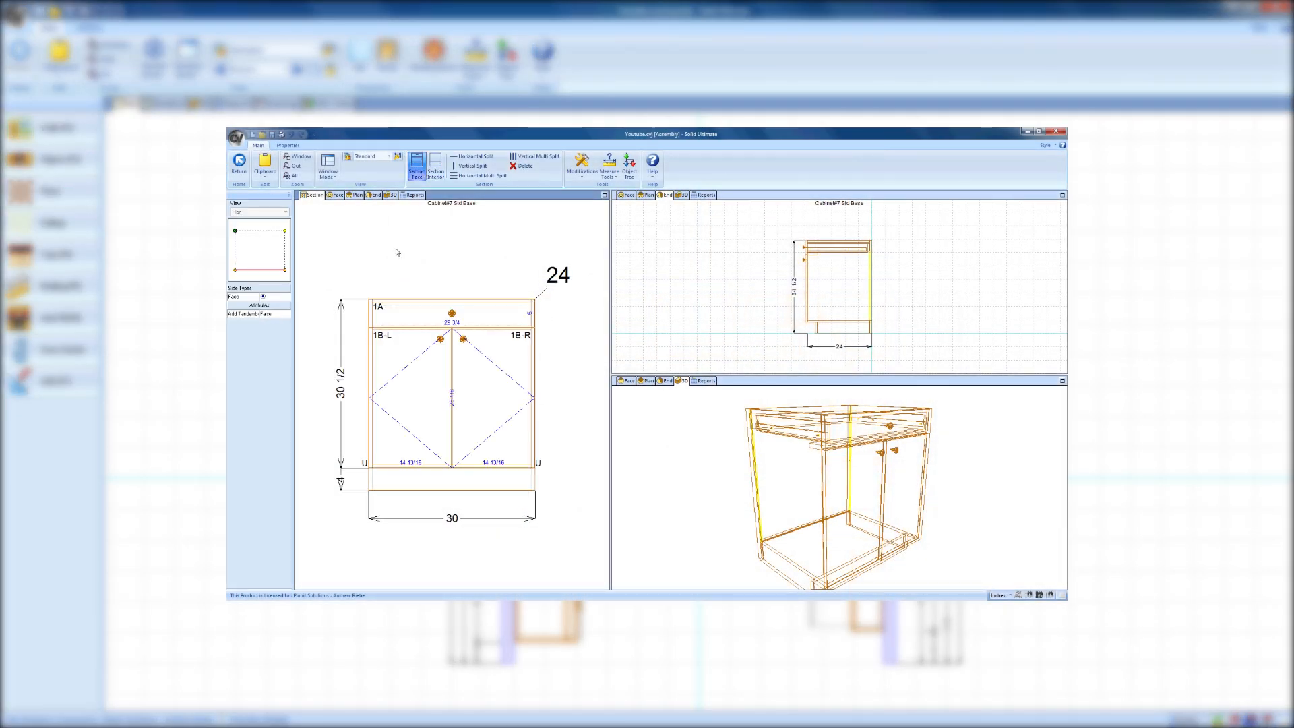
# - Return from the assembly editor to the room, dismissing the Save Object prompt
pyautogui.click(434, 169)
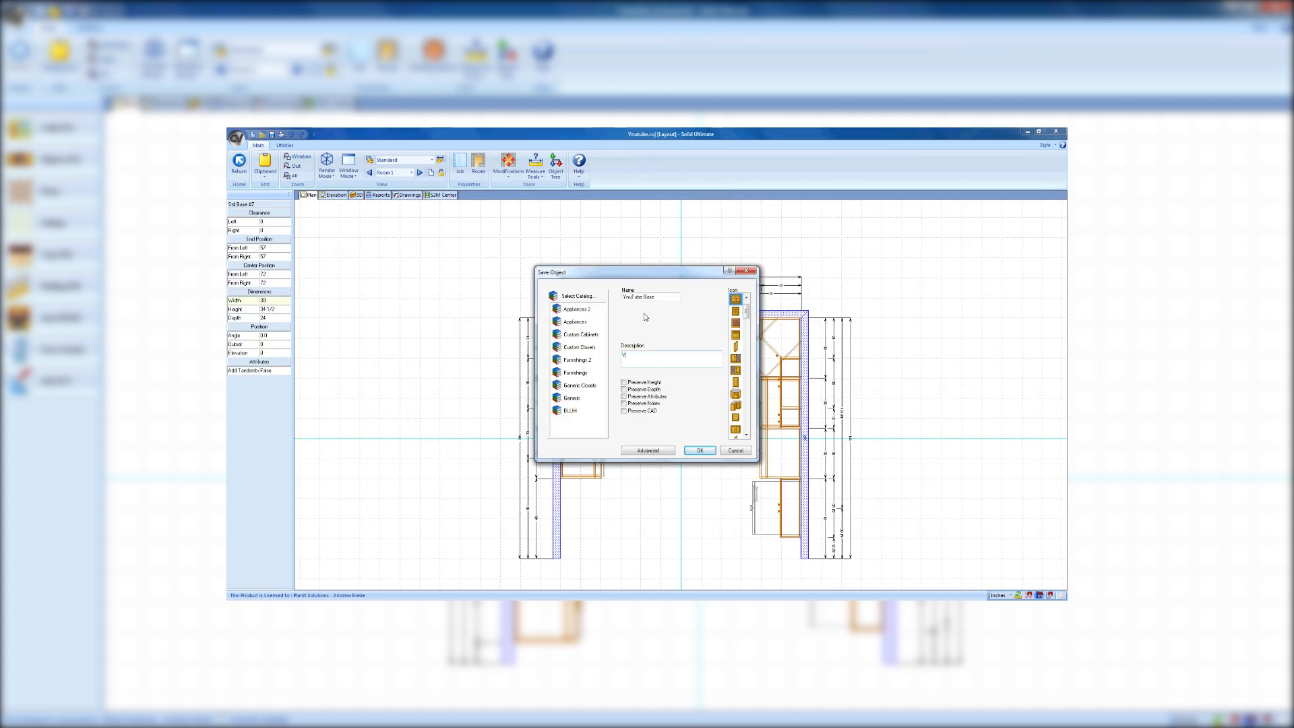
pyautogui.click(700, 450)
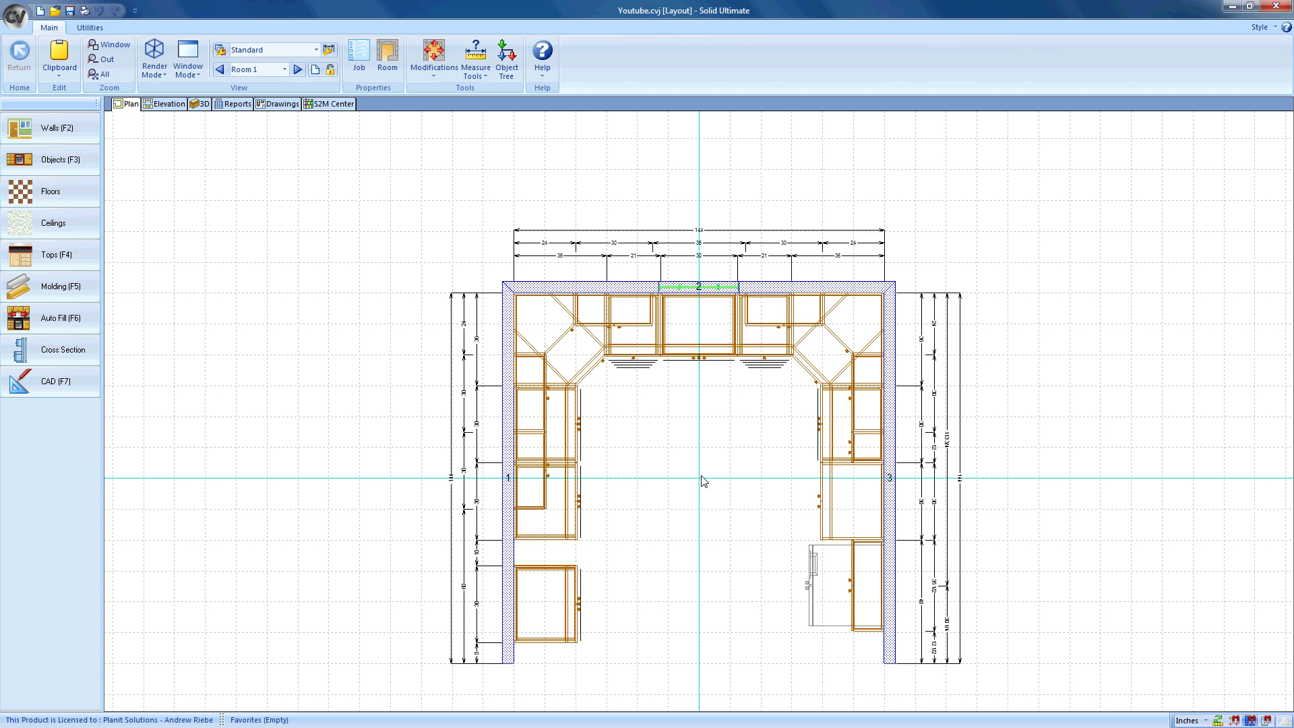
pyautogui.moveTo(172, 310)
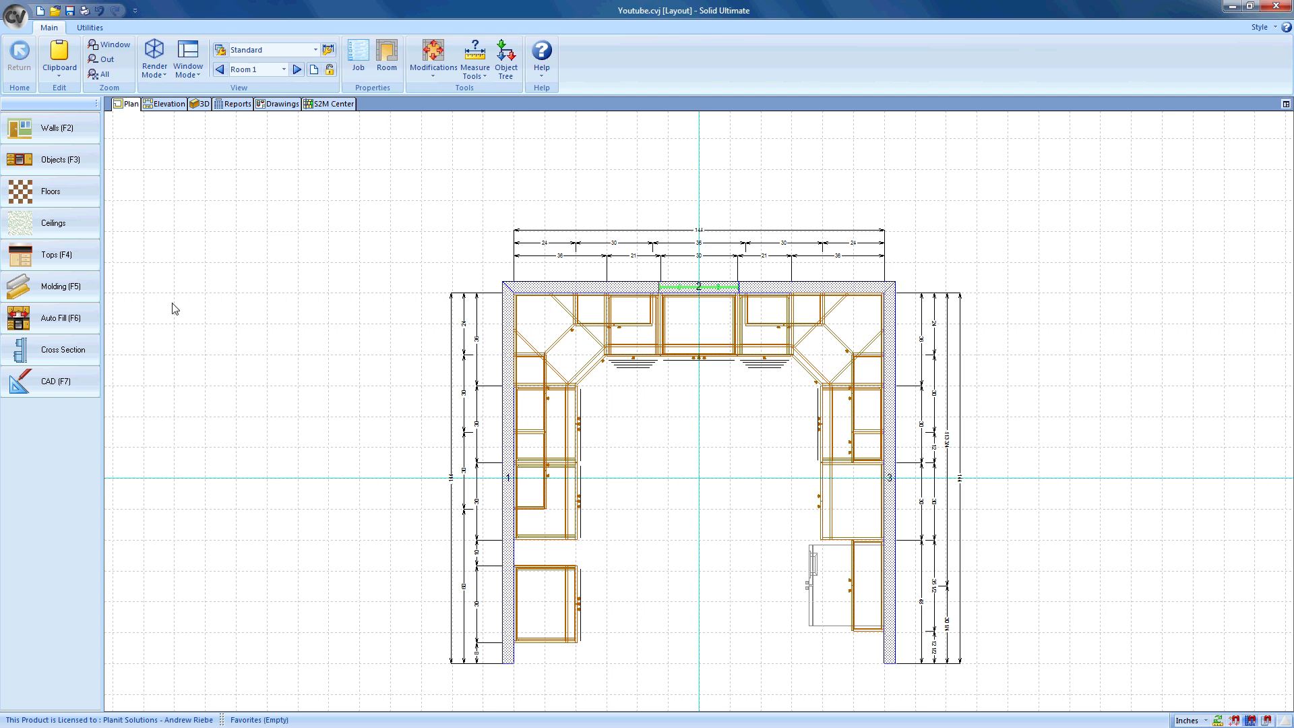
# - Switch to the Tops tools to begin a new countertop
pyautogui.click(50, 254)
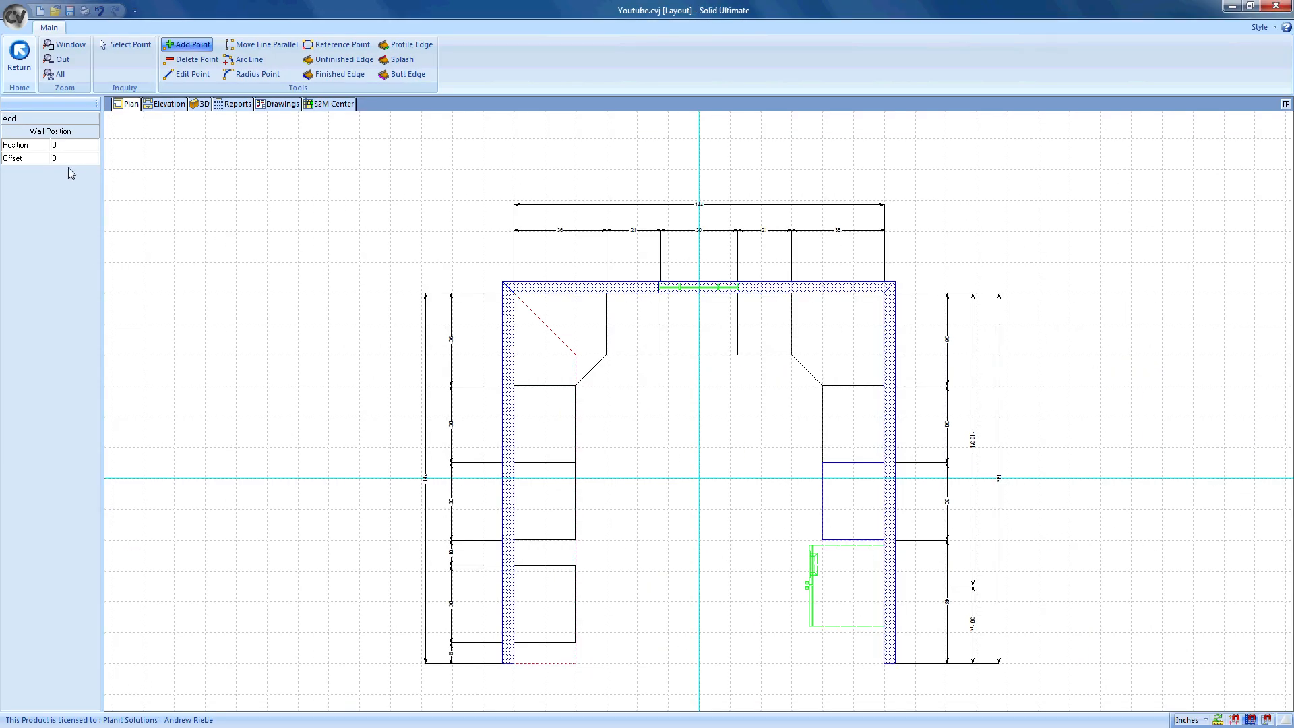
# - Add a corner point to the countertop outline over the left-wall cabinets
pyautogui.click(515, 286)
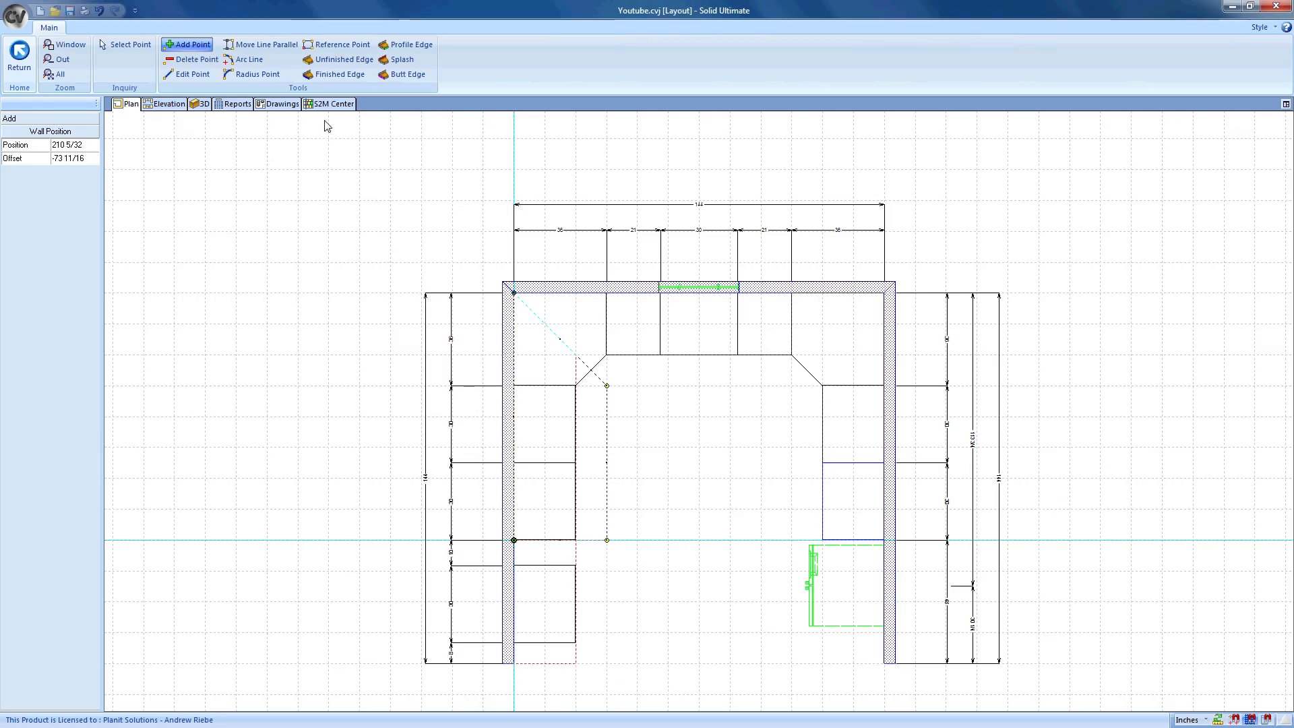
# - Assign a finished open edge, a backsplash on the wall edge and a butt-joined corner edge
pyautogui.click(339, 75)
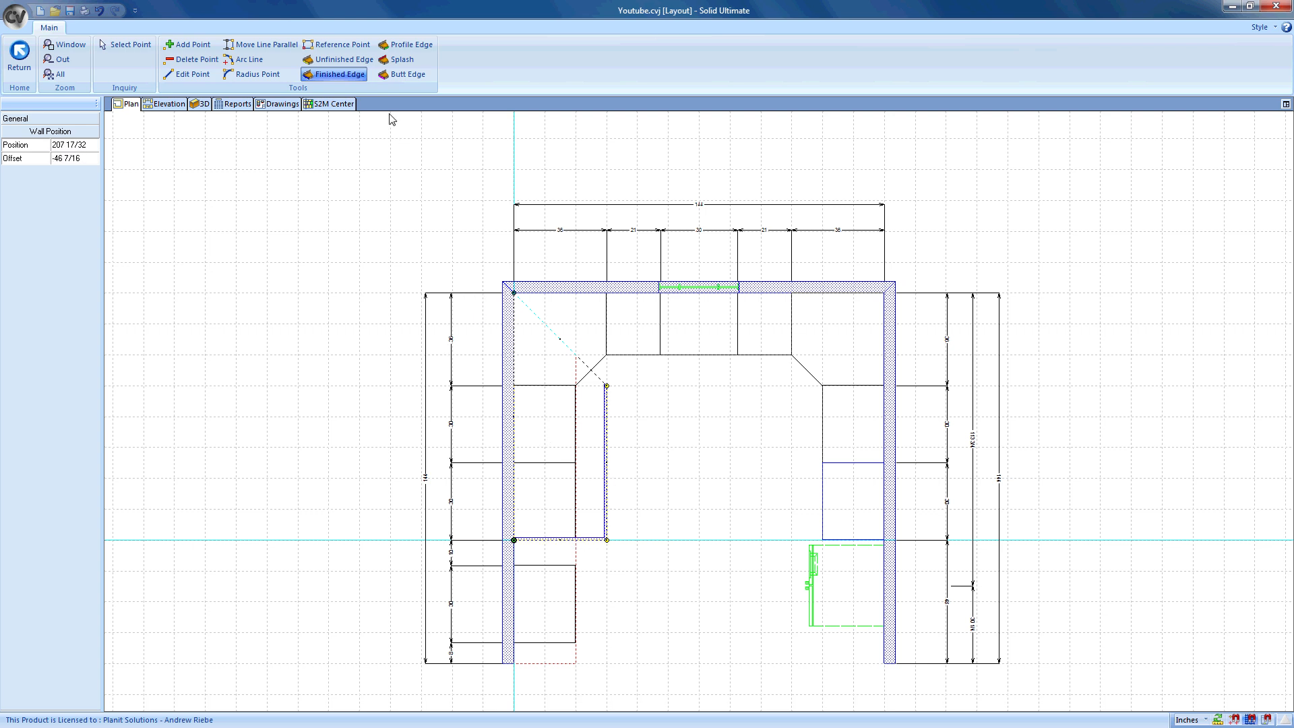
pyautogui.click(403, 59)
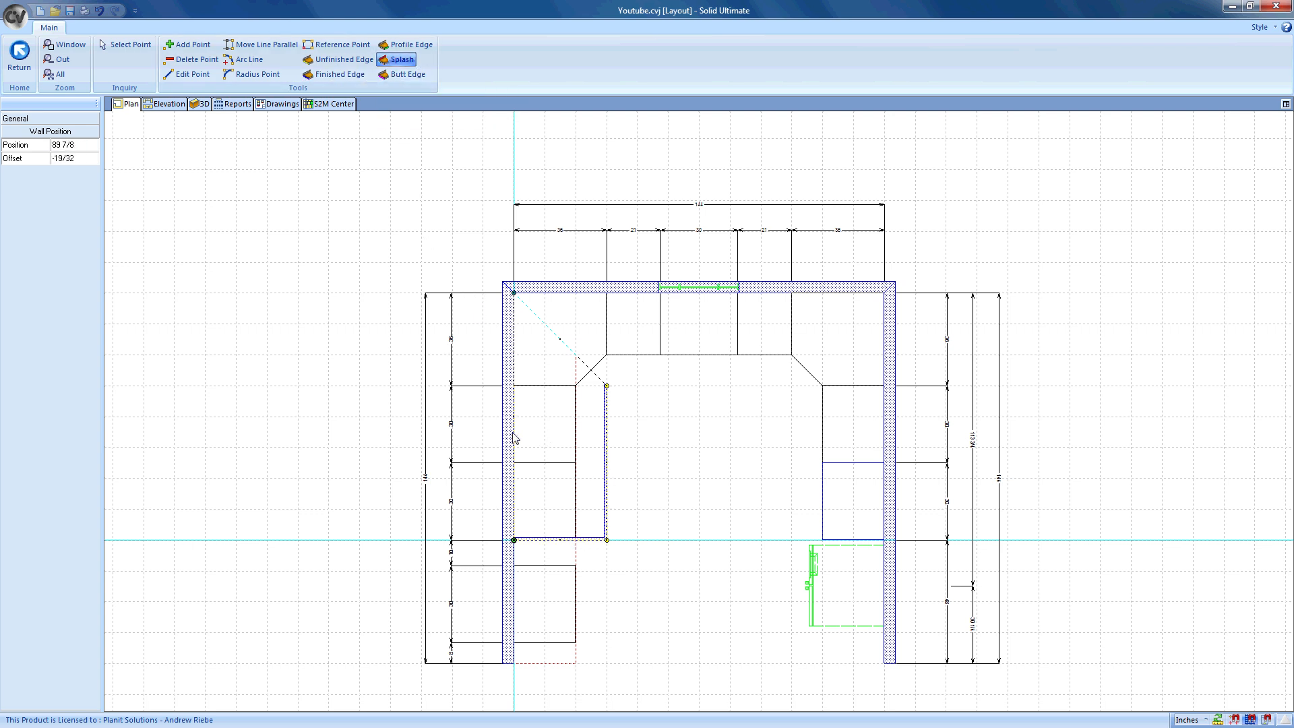
pyautogui.click(407, 74)
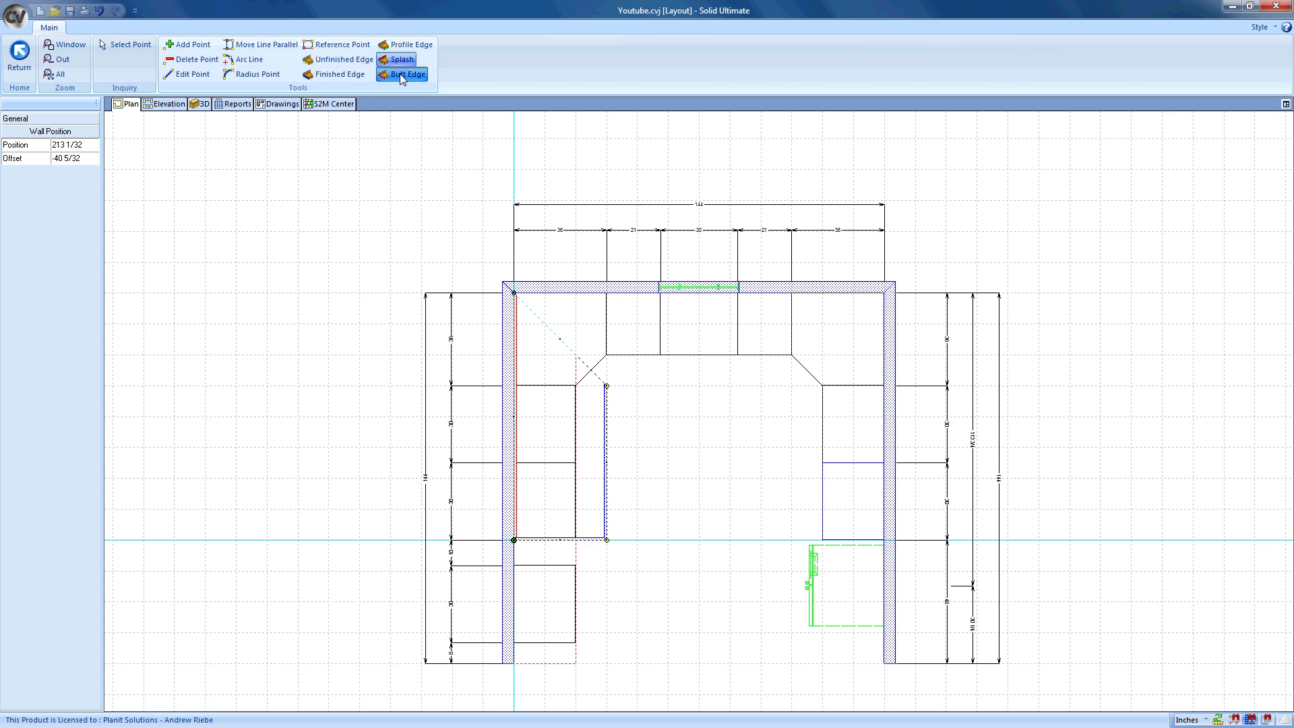
pyautogui.click(406, 72)
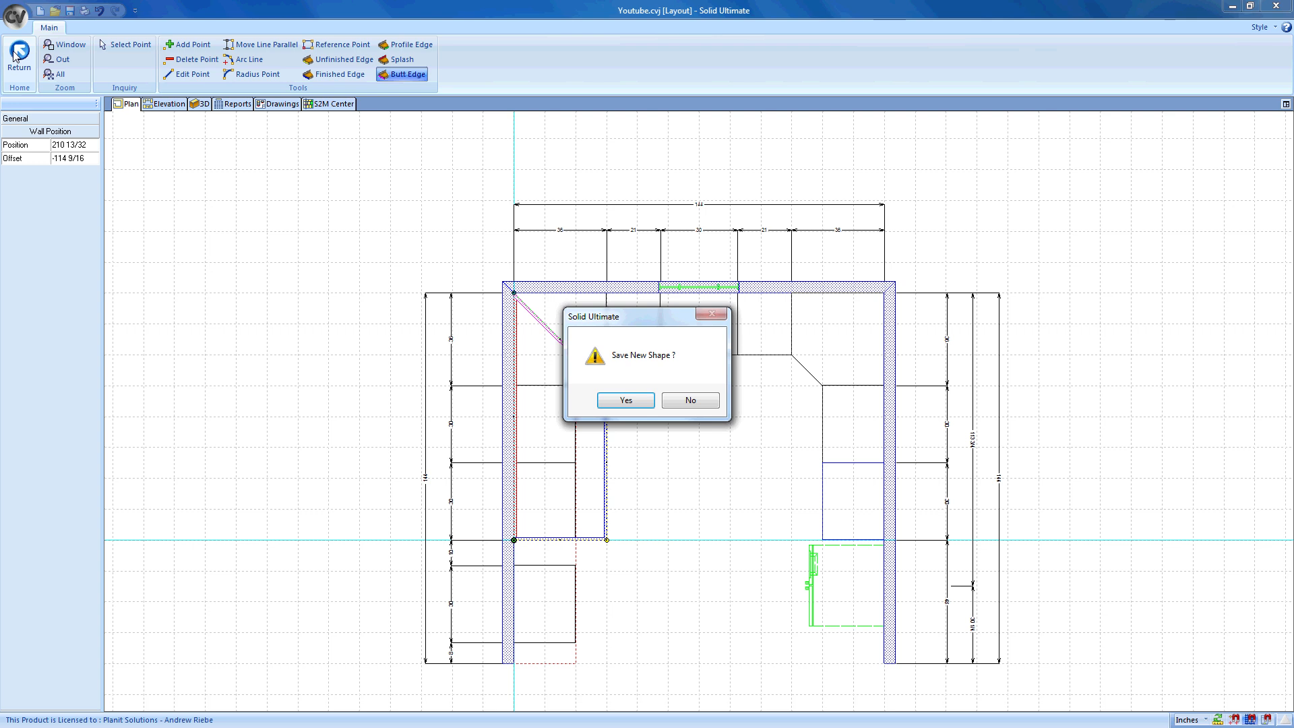
pyautogui.moveTo(506, 340)
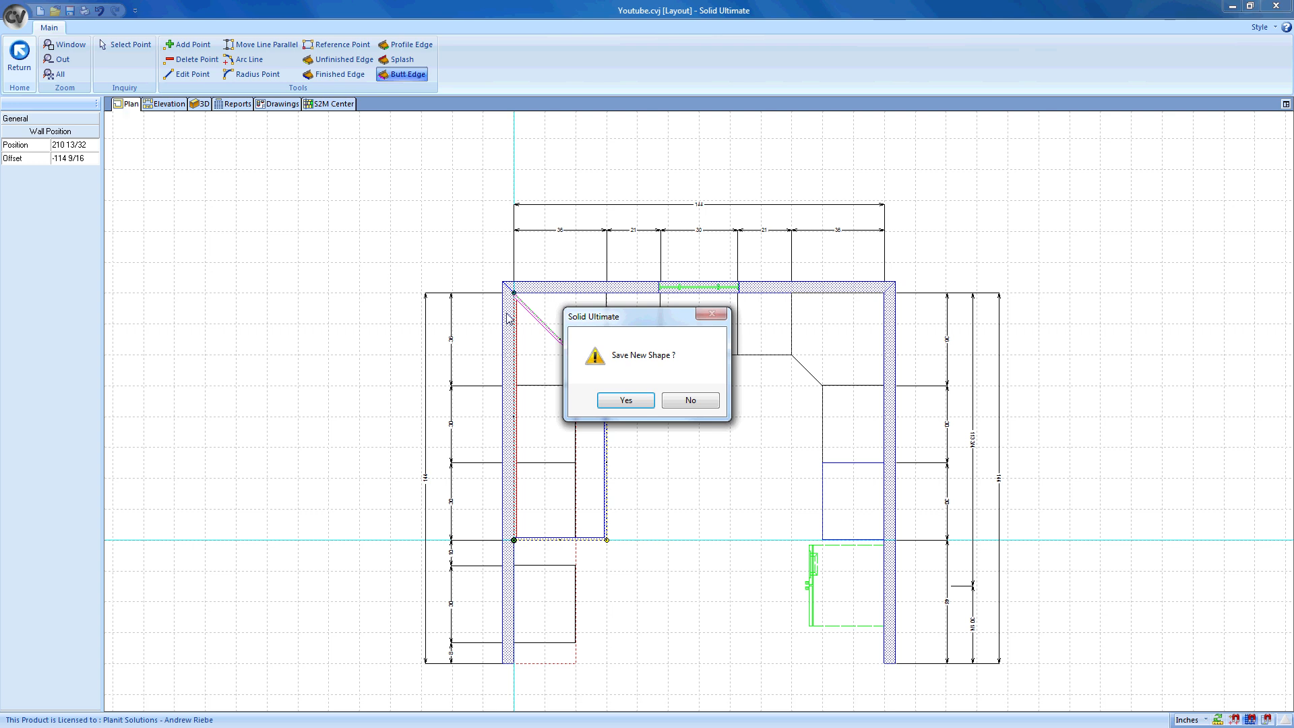
# - Confirm Yes to save the left-wall countertop shape onto the plan
pyautogui.click(626, 400)
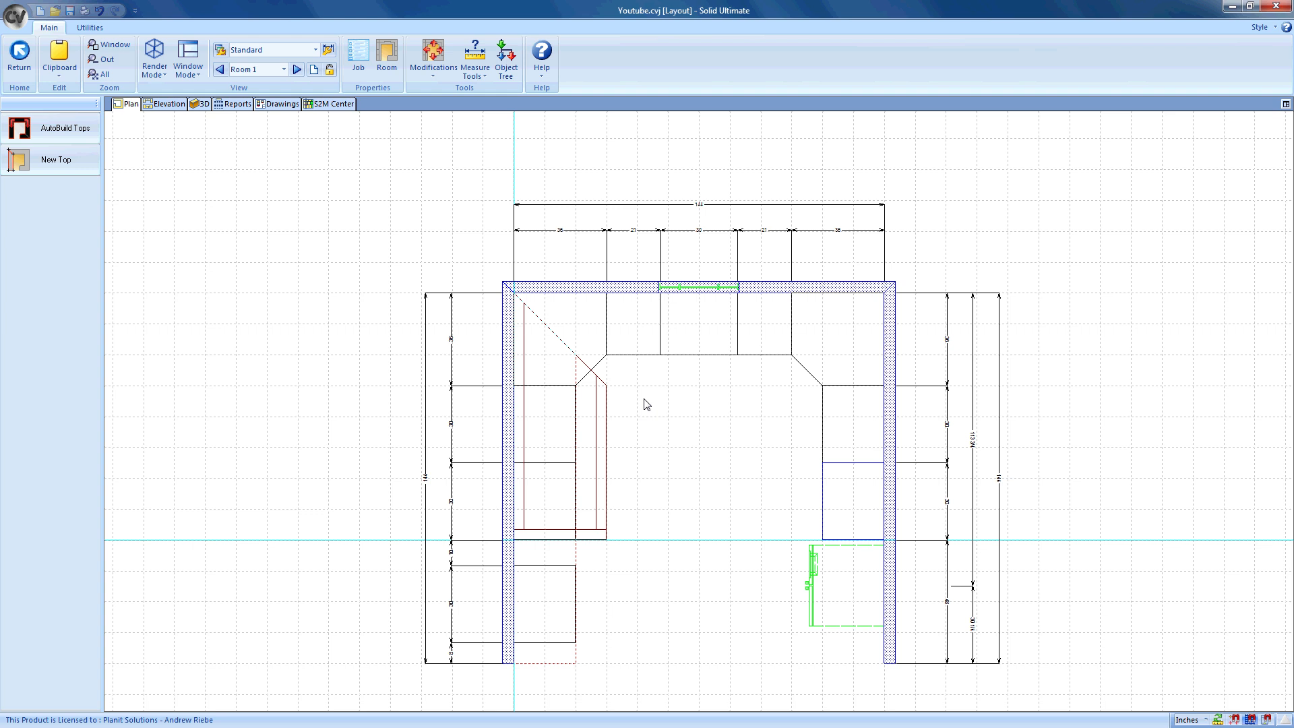
pyautogui.moveTo(359, 240)
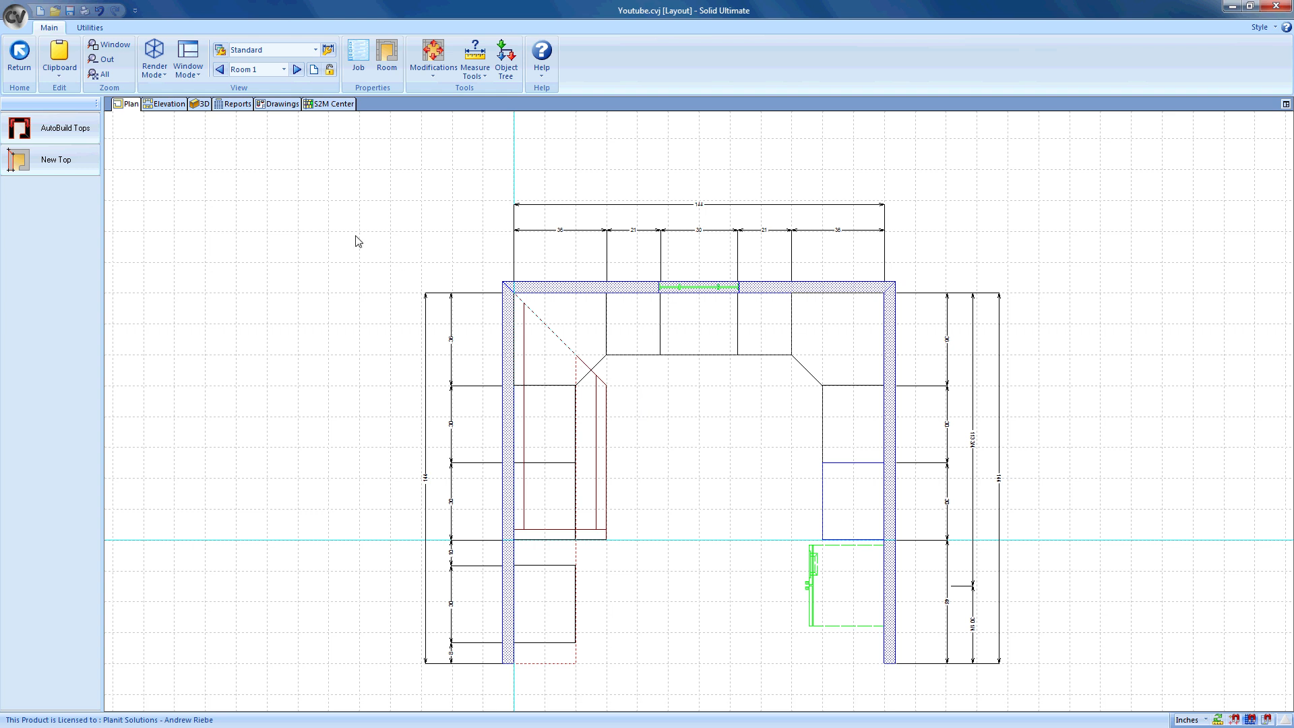
pyautogui.click(199, 103)
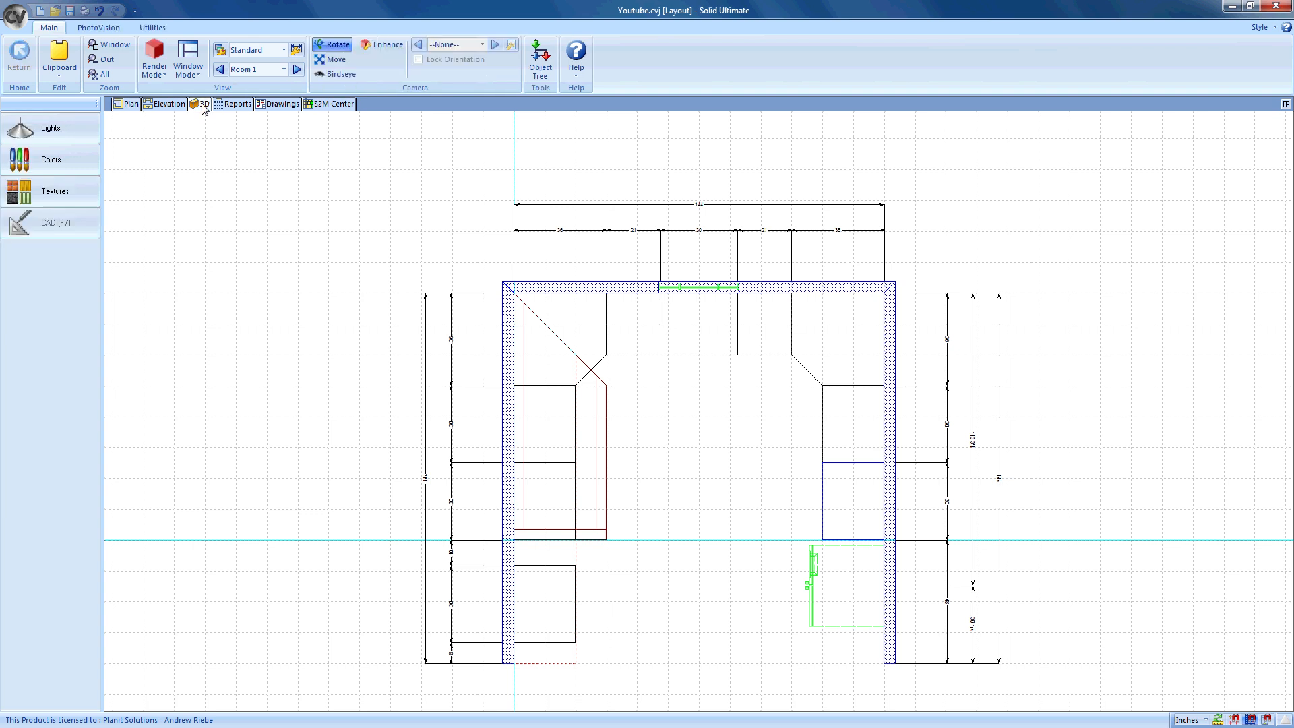
pyautogui.click(202, 104)
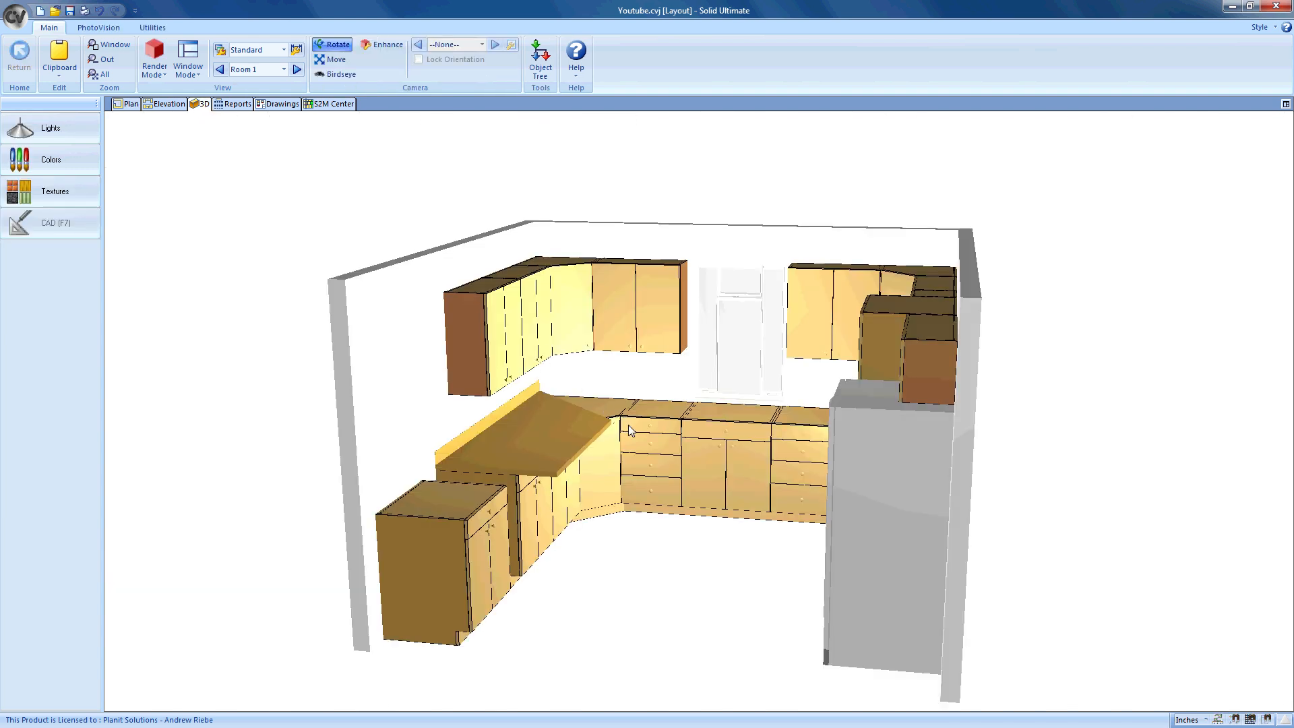
pyautogui.moveTo(627, 429); pyautogui.dragTo(550, 461)
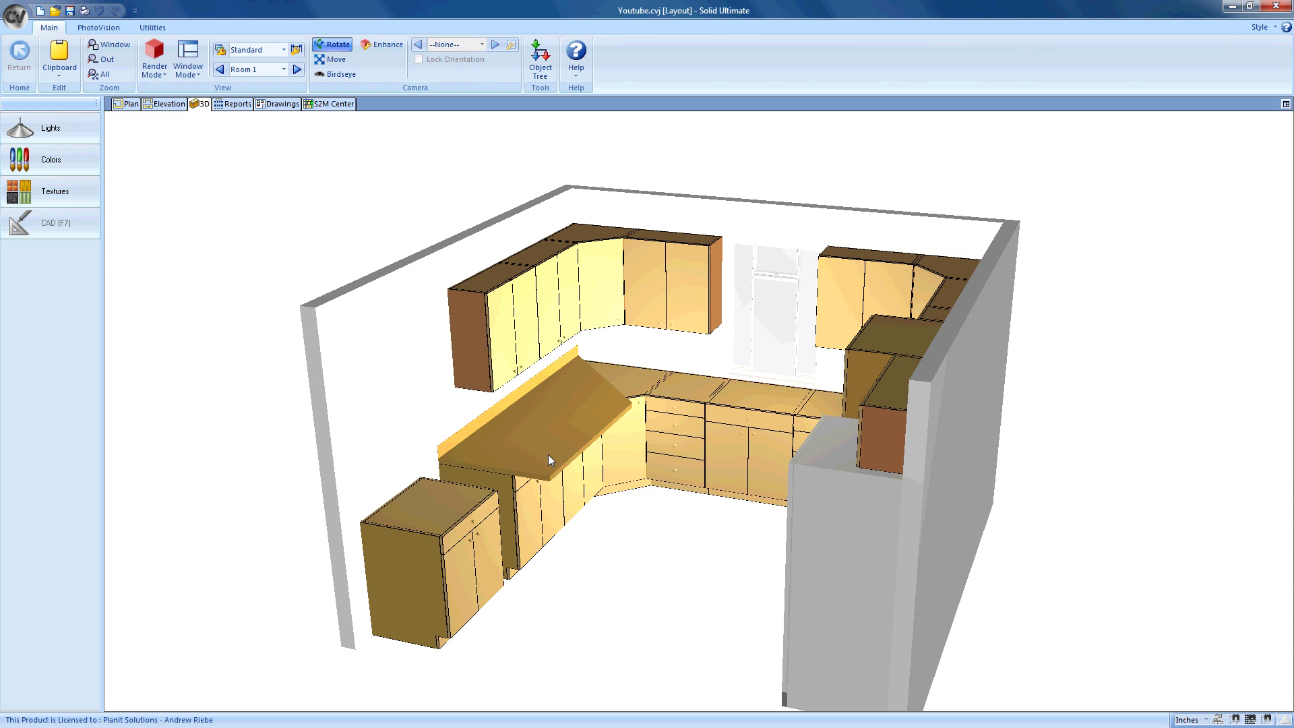
pyautogui.moveTo(212, 209)
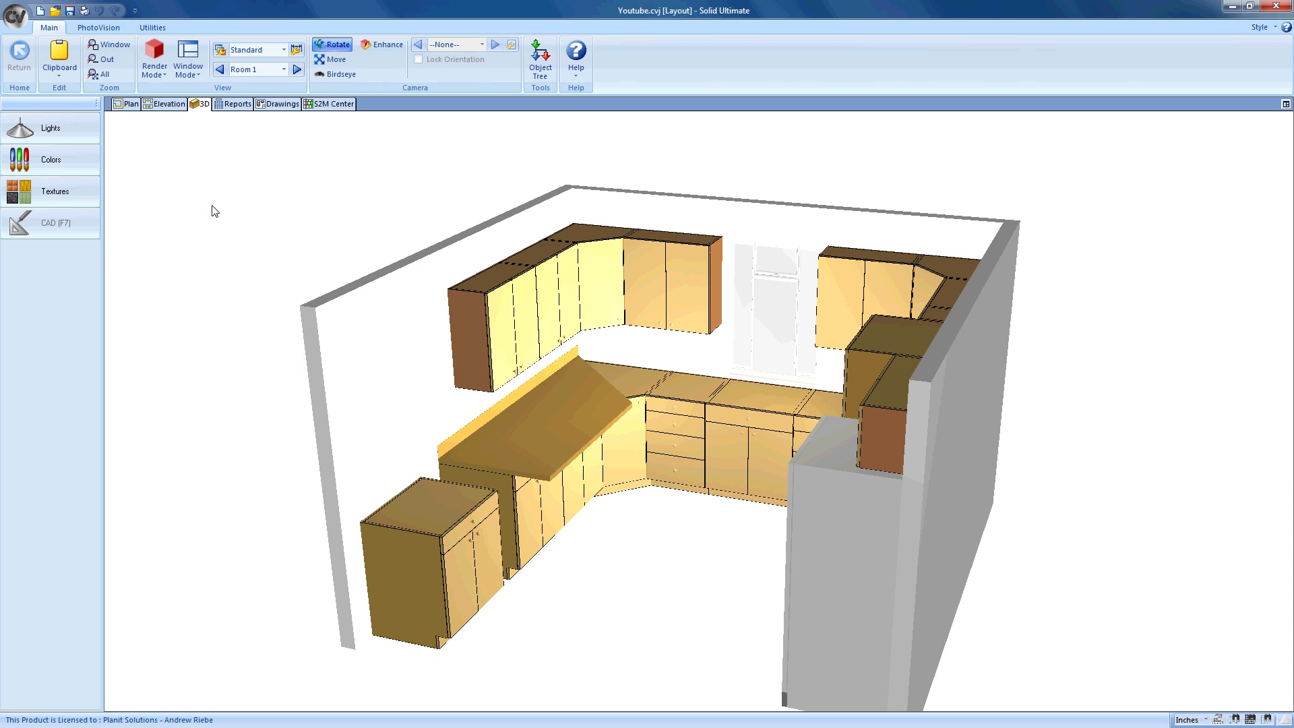
pyautogui.click(129, 104)
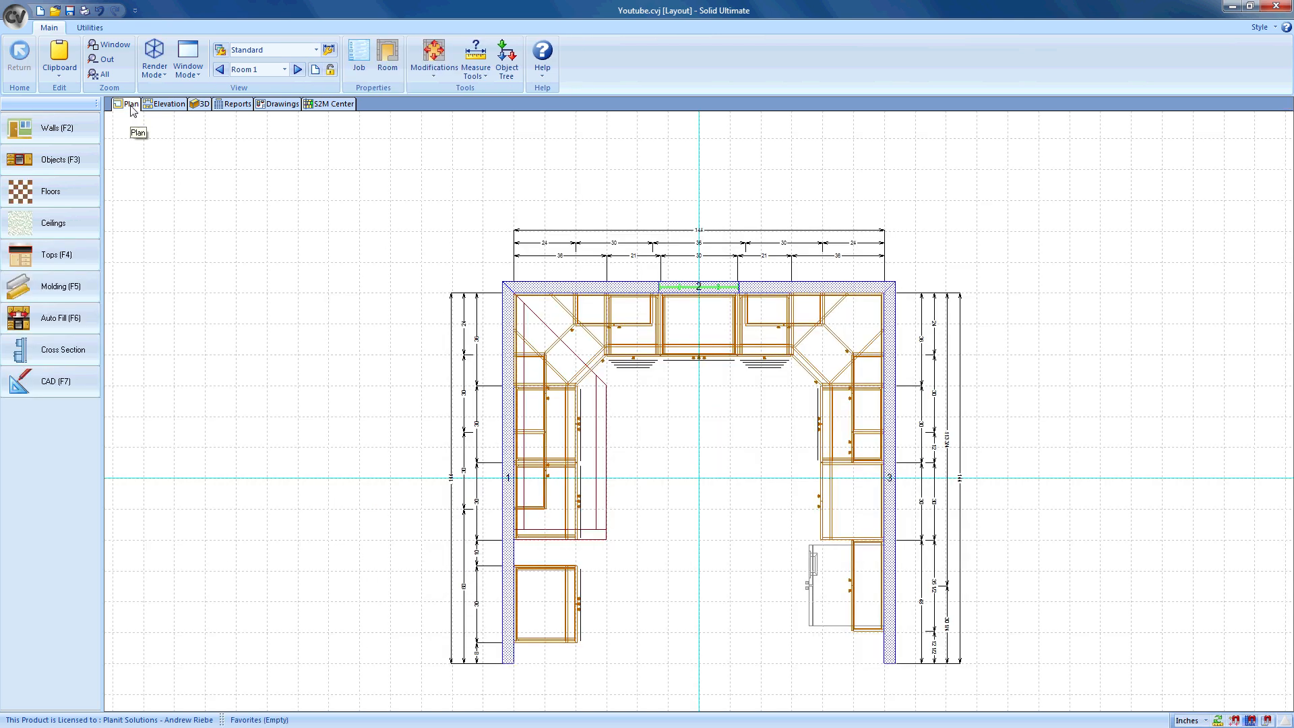
# - Bring up the AutoBuild Tops dialog from the countertop tools
pyautogui.click(51, 253)
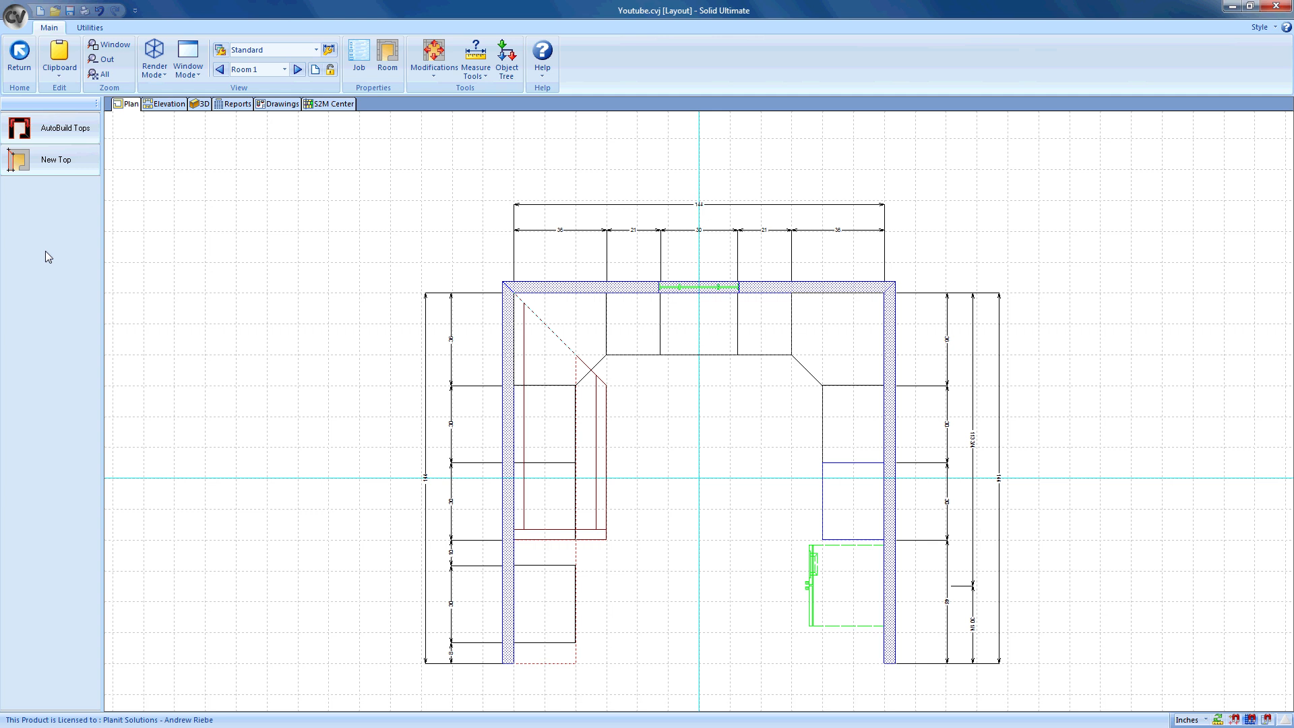
pyautogui.click(65, 127)
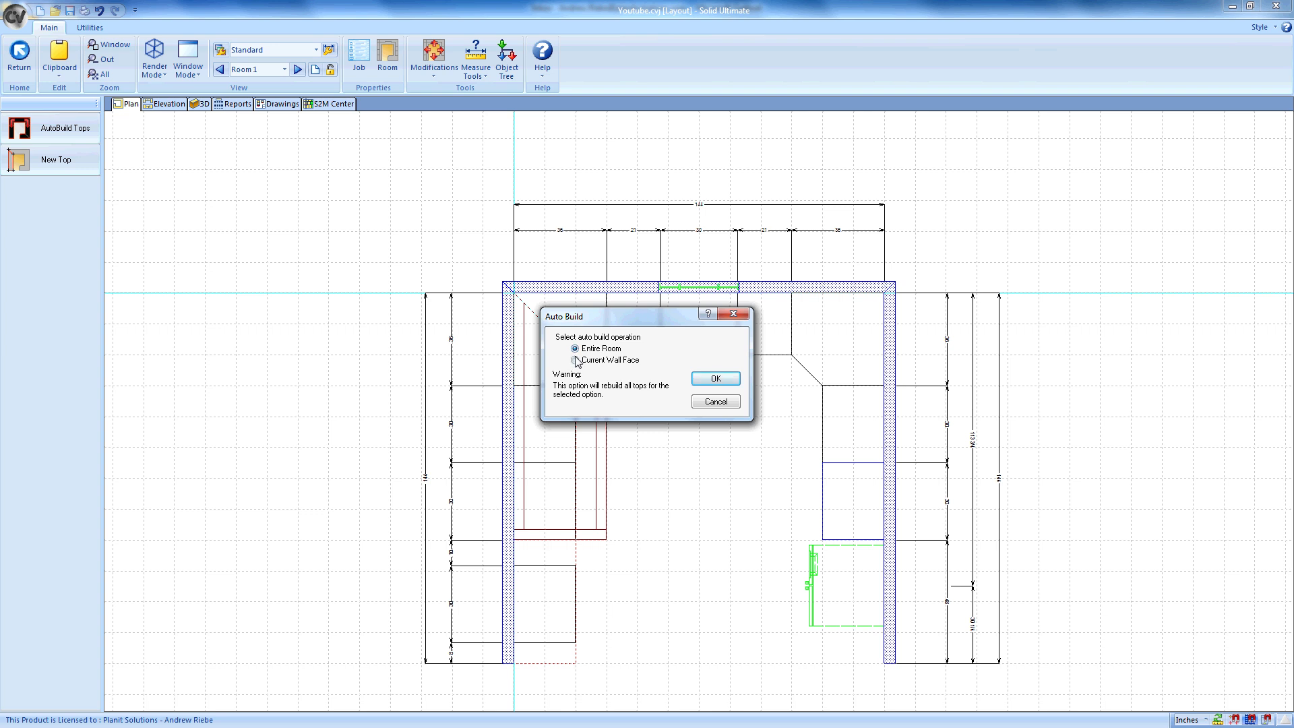
# - Choose Entire Room instead of the current wall face and confirm the auto build
pyautogui.click(575, 360)
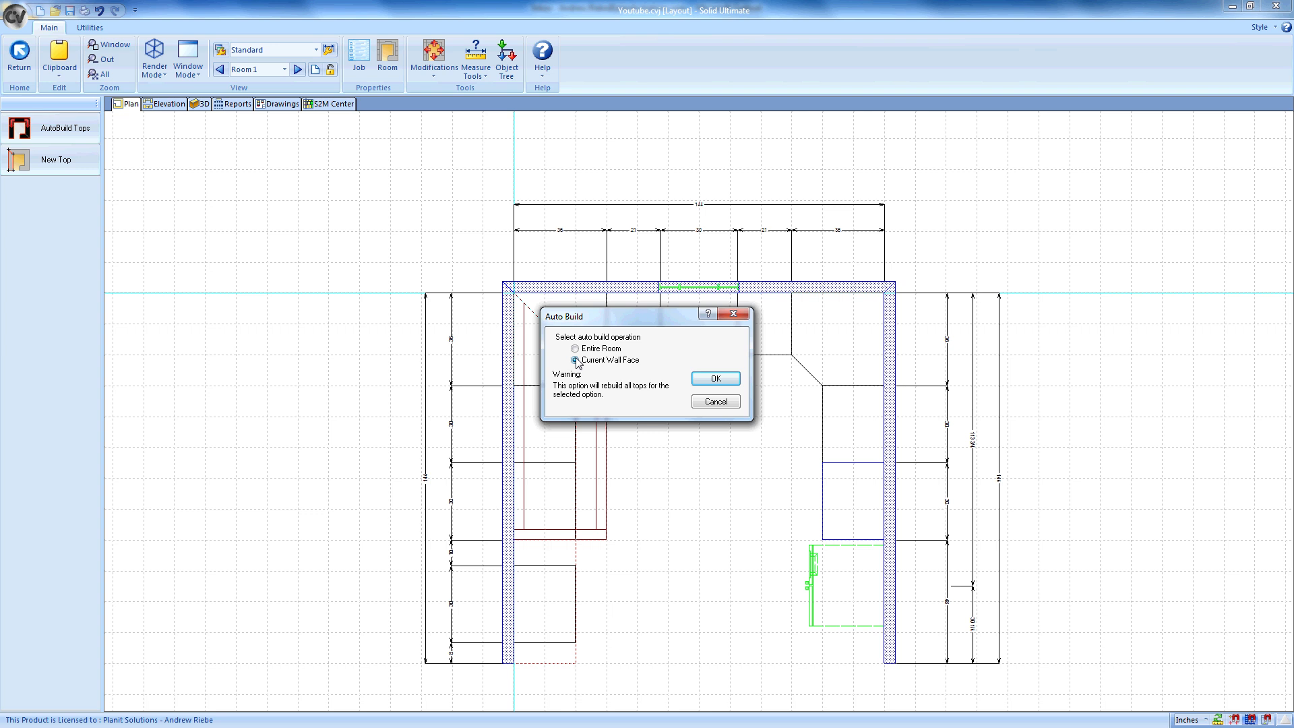
pyautogui.click(574, 347)
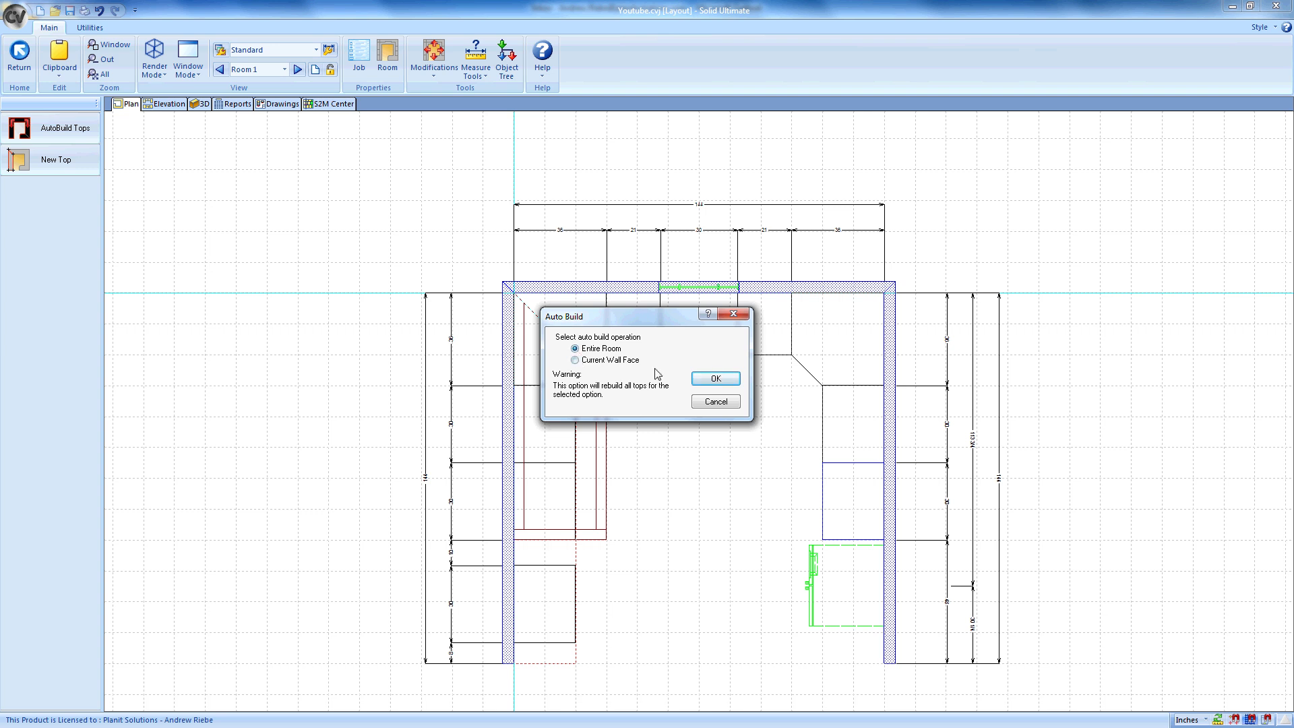
pyautogui.click(715, 378)
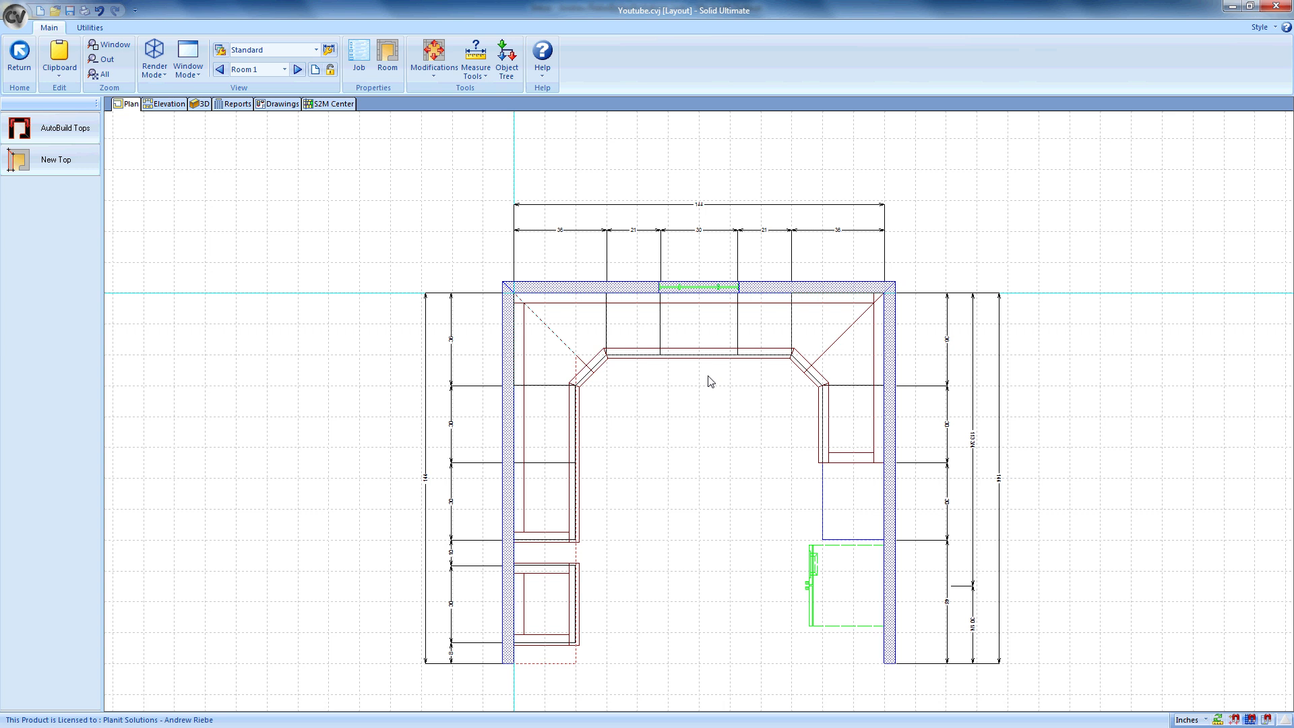
# - Show the kitchen in the 3D view rendered as wireframe
pyautogui.click(202, 104)
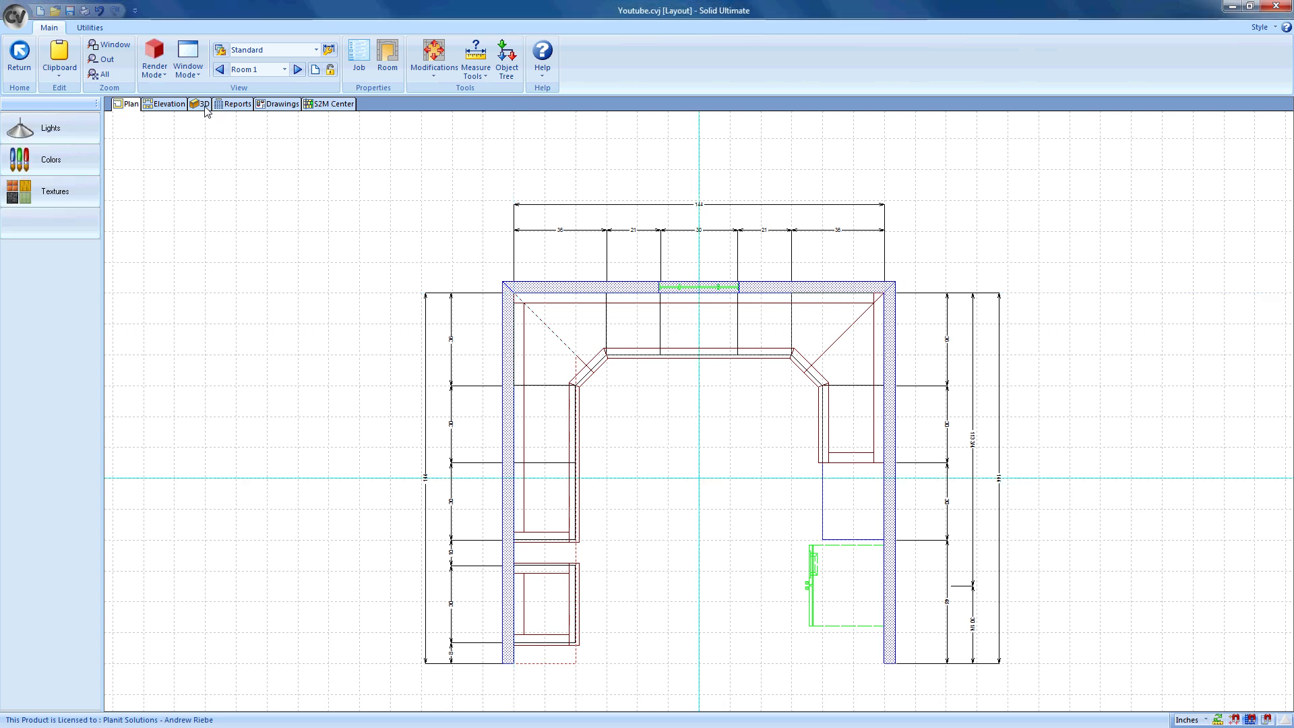
pyautogui.click(203, 104)
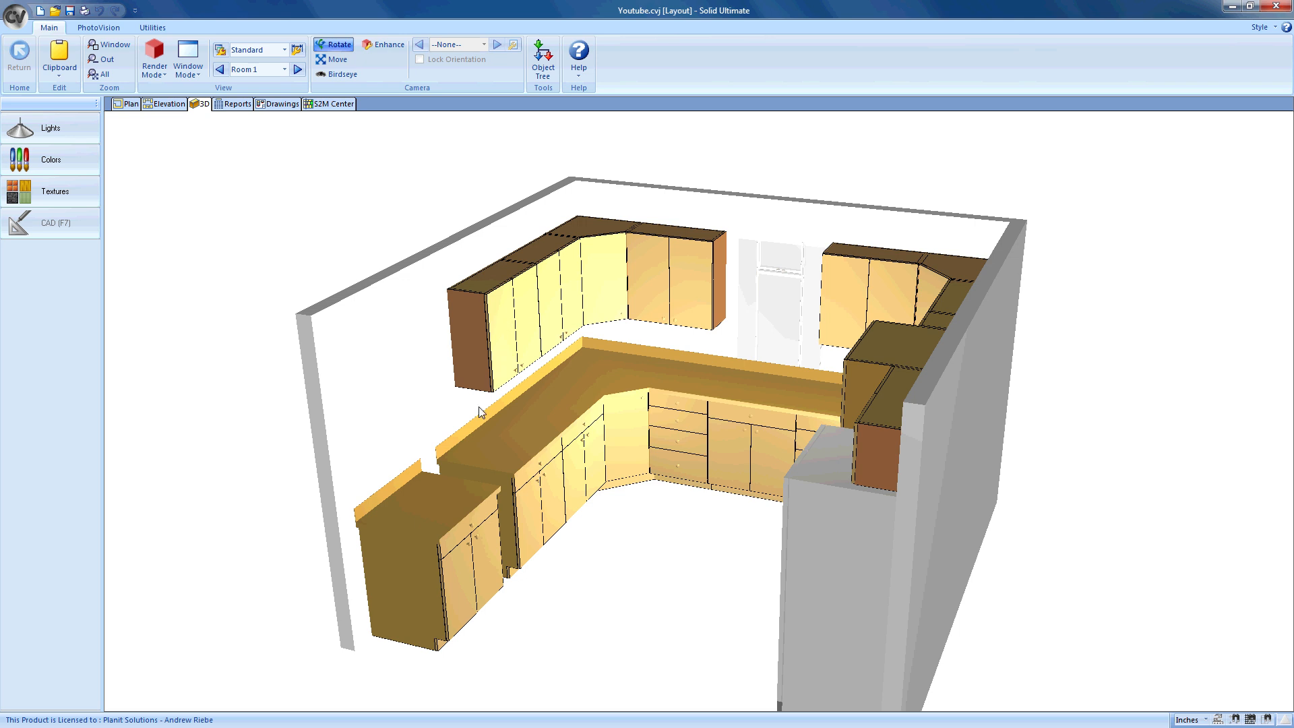
pyautogui.click(156, 54)
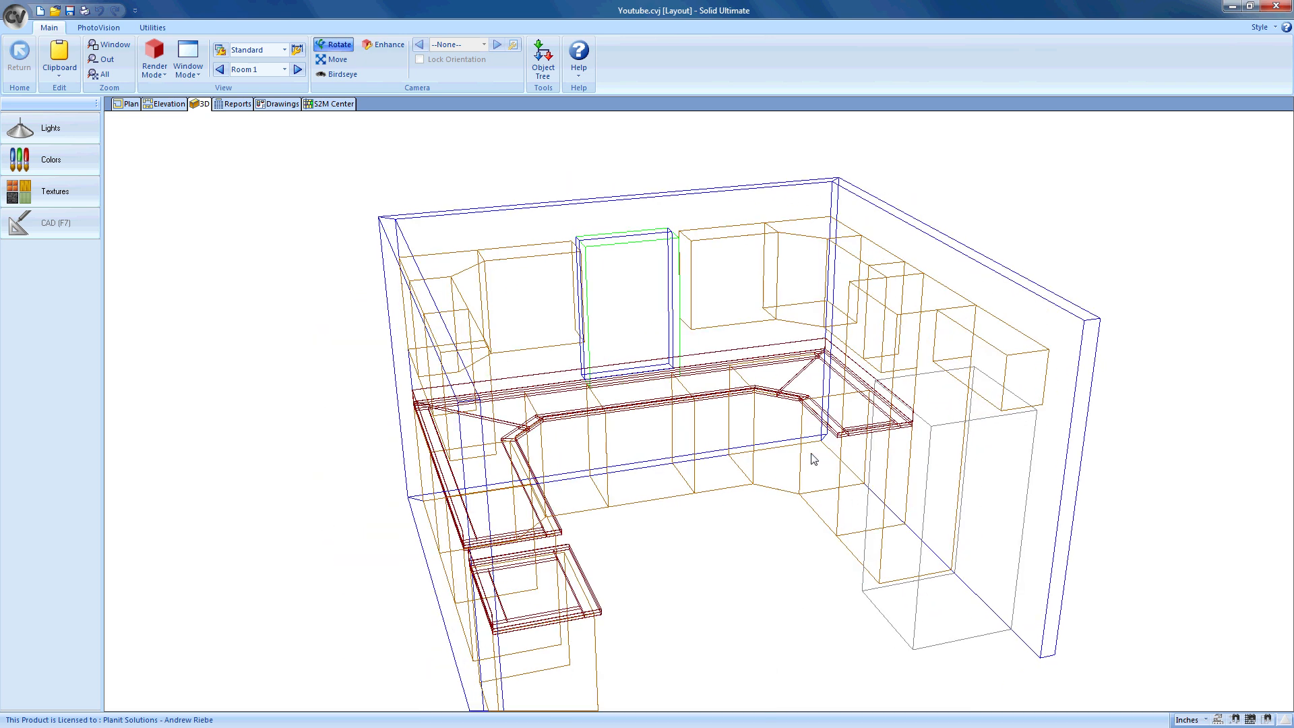